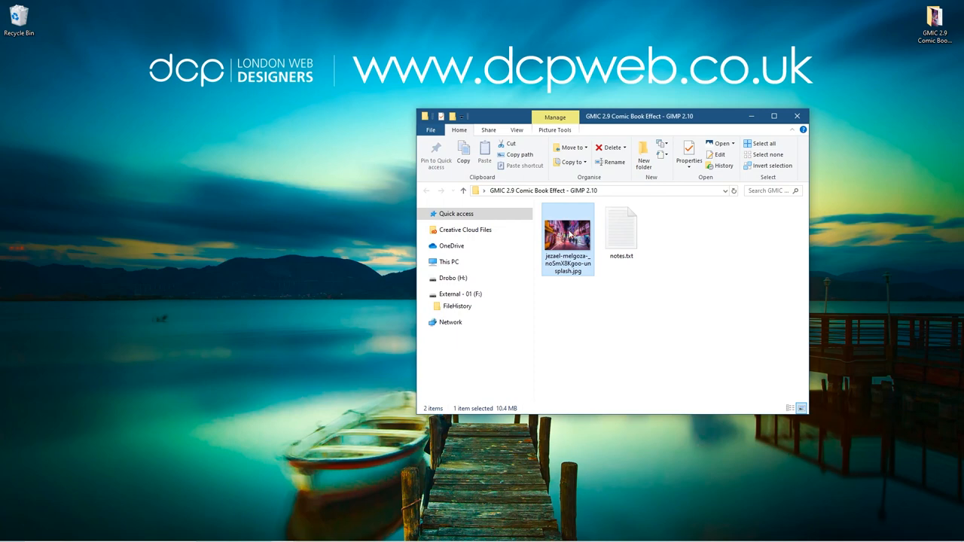
{"action": "mouse_move", "coordinate": [568, 233]}
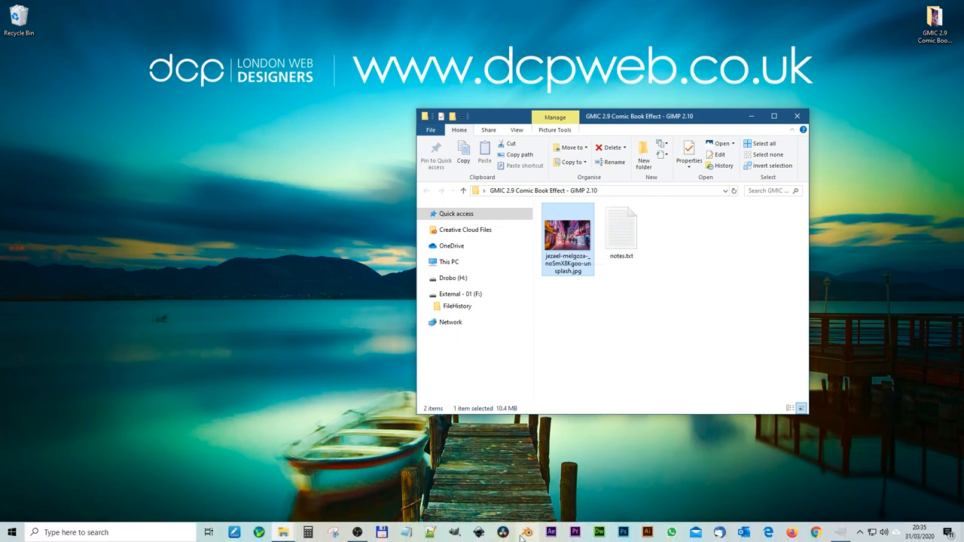
Launch GIMP from the Windows taskbar.
{"action": "left_click", "coordinate": [526, 537]}
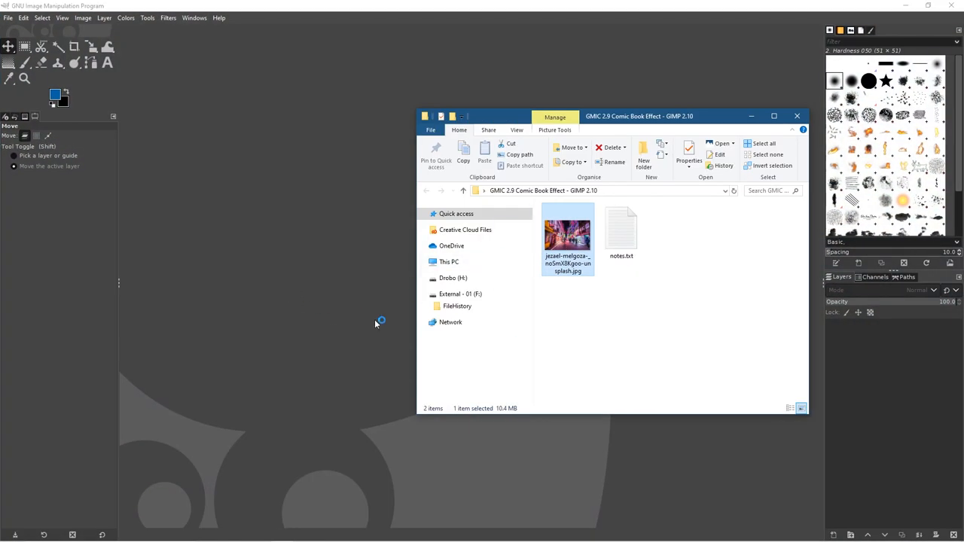
Open the jezael-melgoza Tokyo street JPG in GIMP and bring up G'MIC-Qt filters.
{"action": "double_click", "coordinate": [566, 236]}
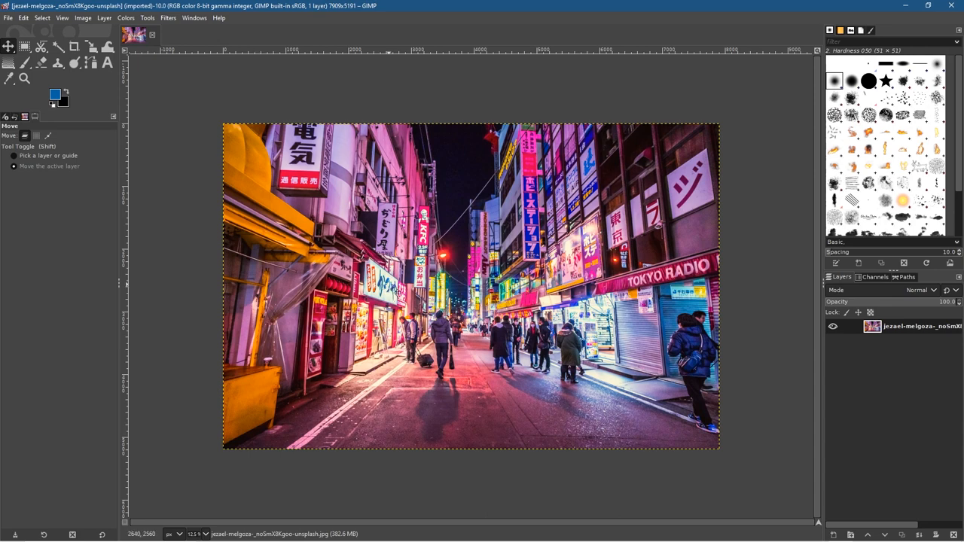
{"action": "mouse_move", "coordinate": [721, 310]}
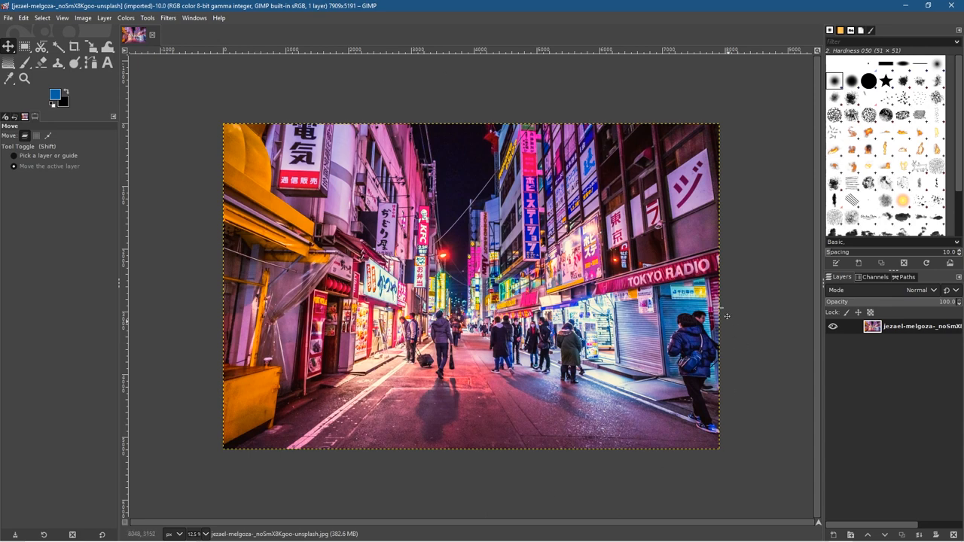
{"action": "left_click", "coordinate": [167, 17]}
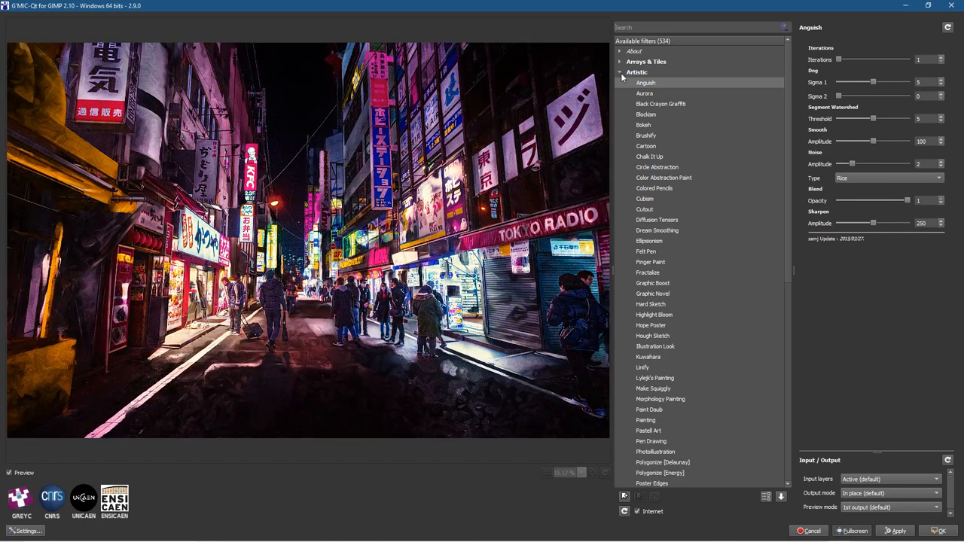
{"action": "mouse_move", "coordinate": [678, 148]}
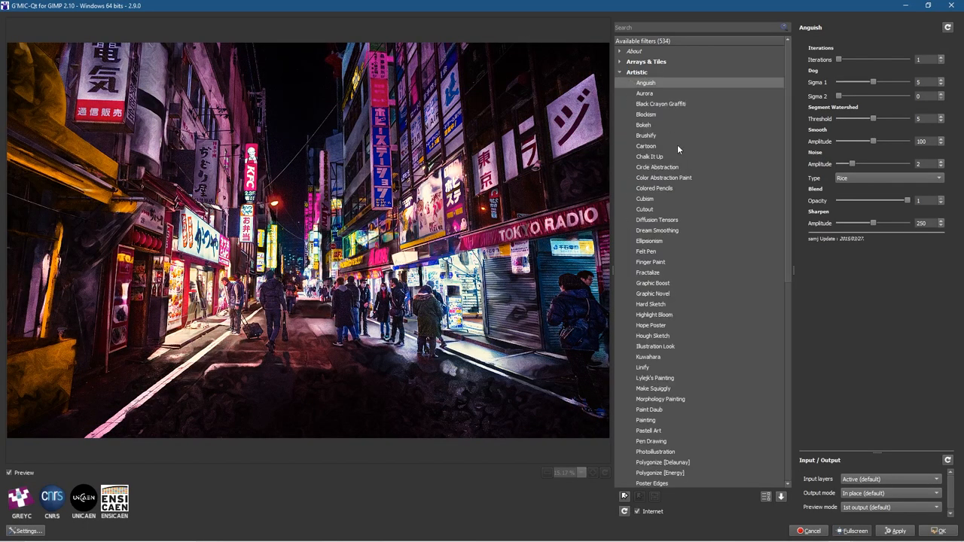
{"action": "mouse_move", "coordinate": [674, 345]}
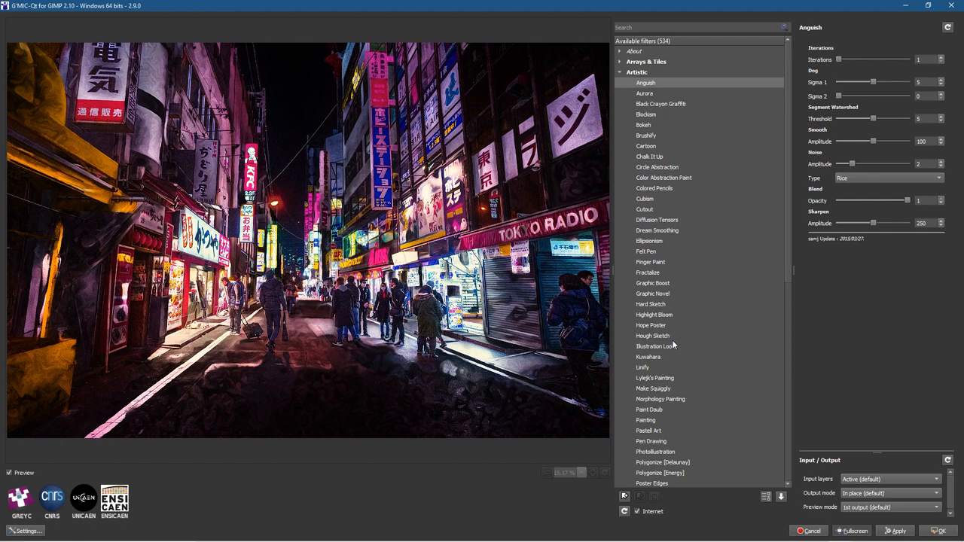
{"action": "mouse_move", "coordinate": [664, 326]}
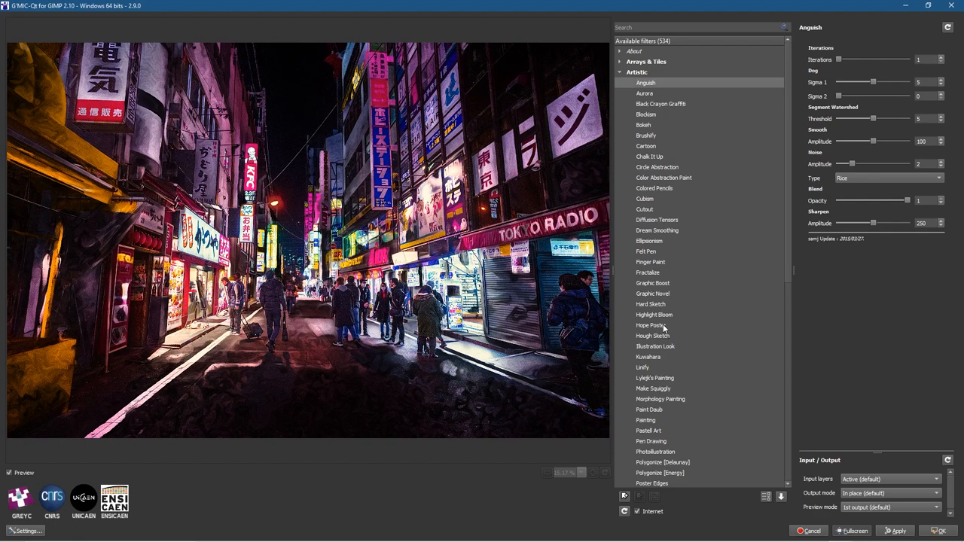
Select the Graphic Novel filter under Artistic.
{"action": "left_click", "coordinate": [652, 294]}
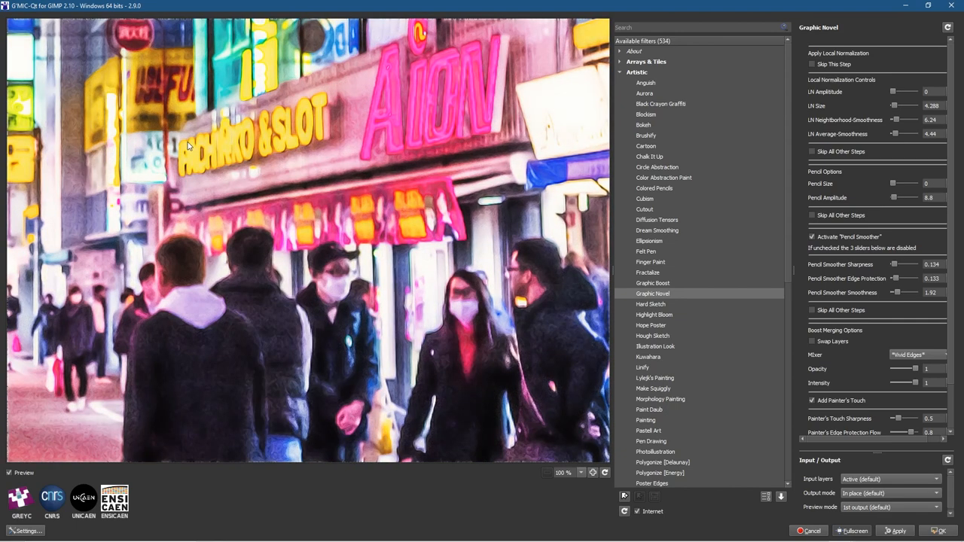
{"action": "mouse_move", "coordinate": [489, 281]}
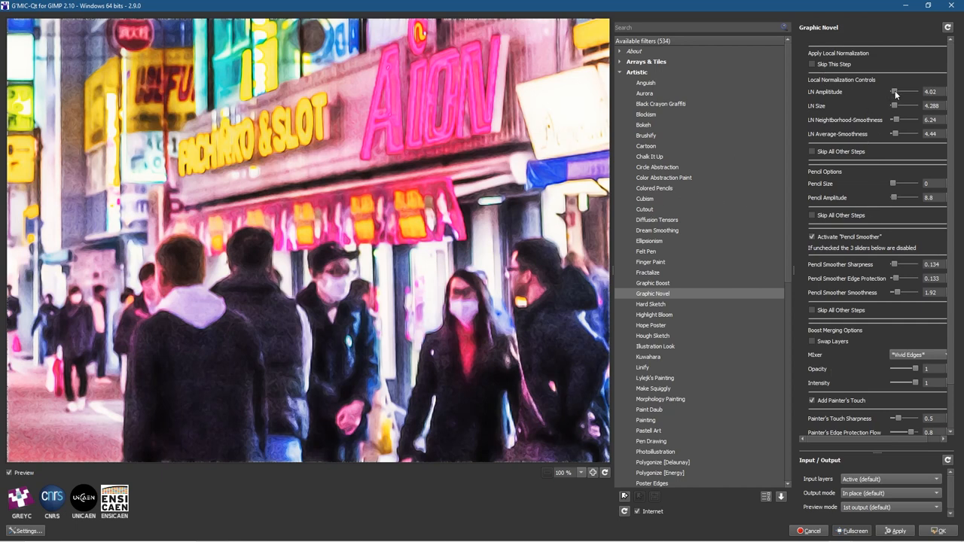
Raise LN Amplitude to 36 and LN Size to about 37.
{"action": "left_click_drag", "start_coordinate": [893, 105], "coordinate": [904, 105]}
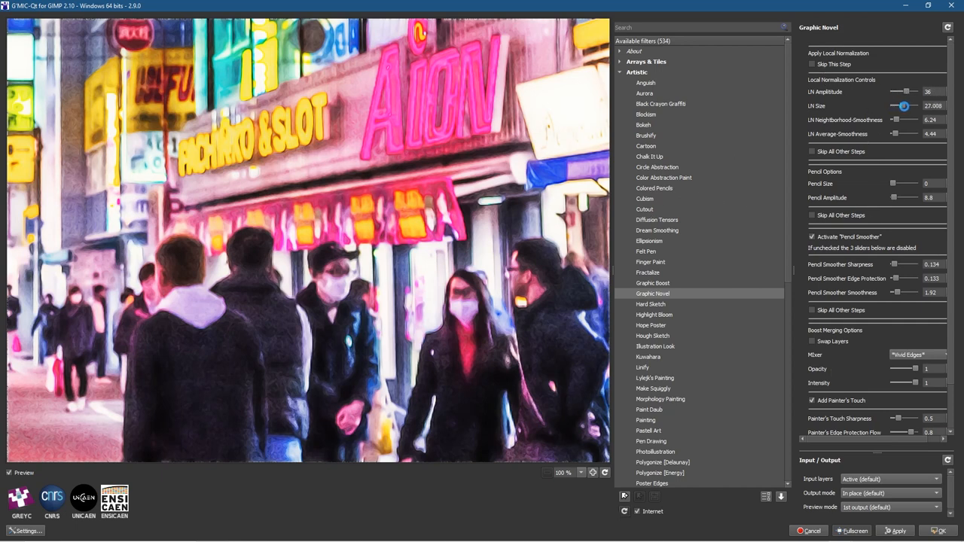
{"action": "left_click_drag", "start_coordinate": [894, 120], "coordinate": [906, 120]}
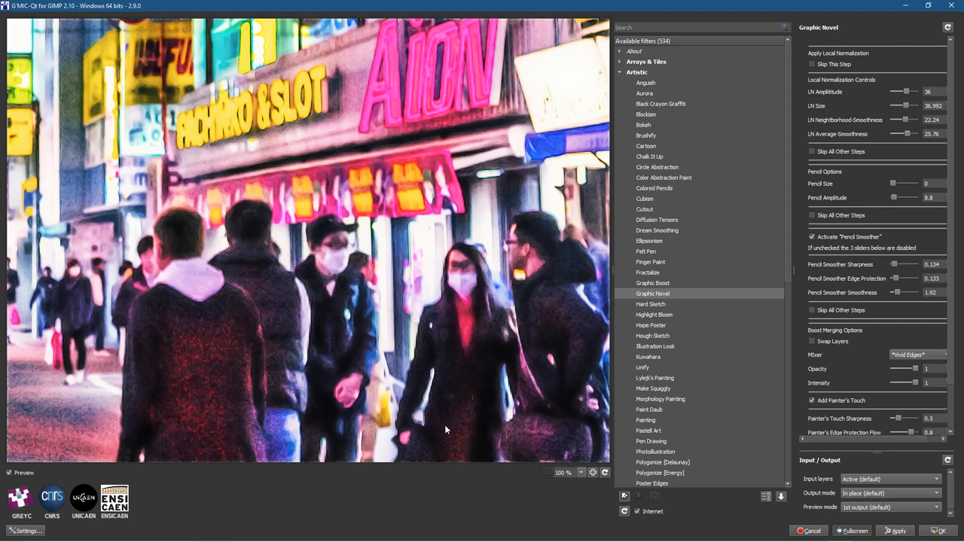
{"action": "mouse_move", "coordinate": [713, 228]}
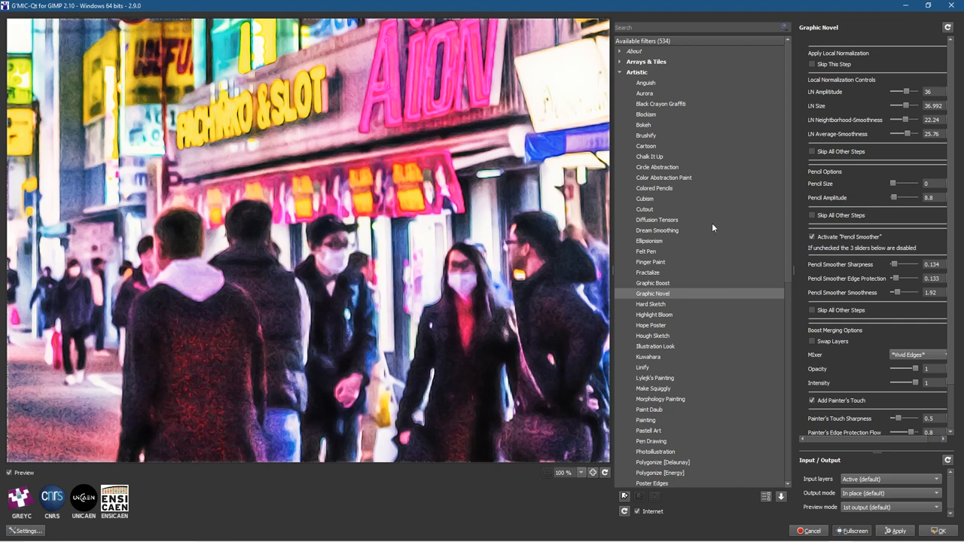
Set Pencil Size to about 3.1 and Pencil Amplitude to about 115.6.
{"action": "left_click_drag", "start_coordinate": [893, 184], "coordinate": [903, 183]}
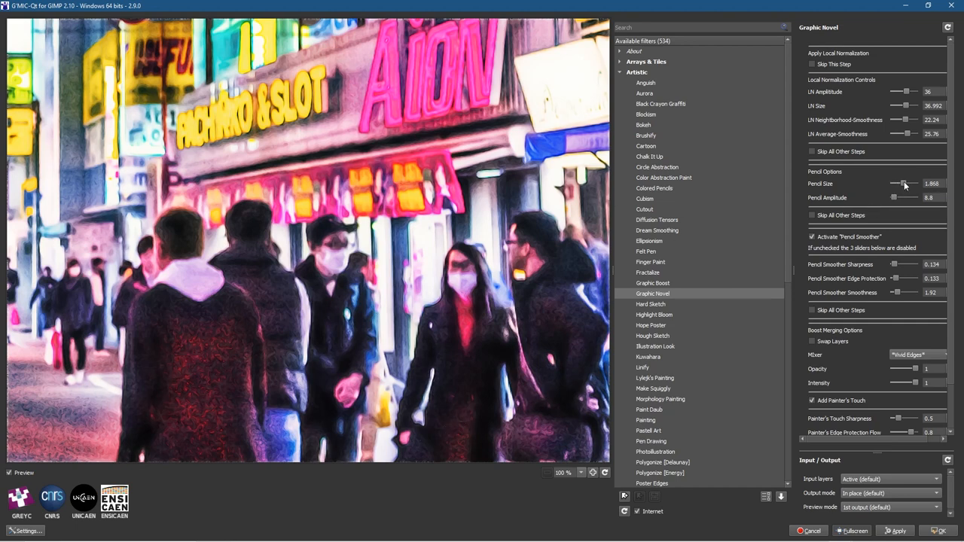
{"action": "left_click_drag", "start_coordinate": [893, 184], "coordinate": [907, 184]}
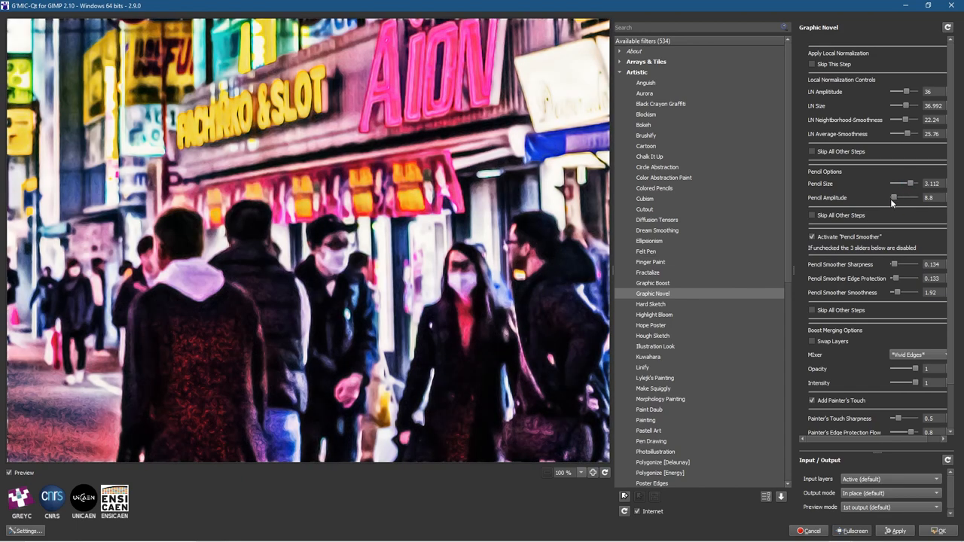
{"action": "left_click_drag", "start_coordinate": [894, 197], "coordinate": [907, 197]}
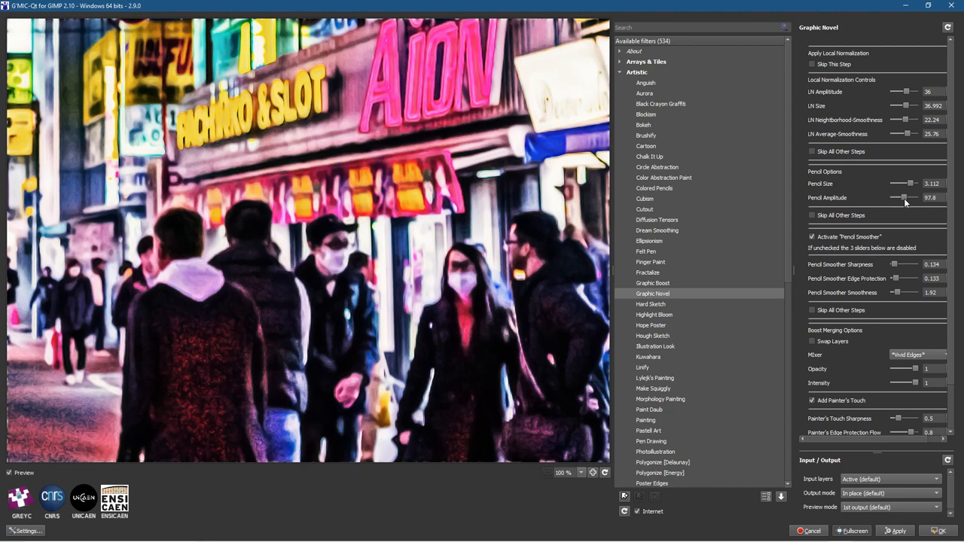
{"action": "left_click_drag", "start_coordinate": [902, 197], "coordinate": [906, 197]}
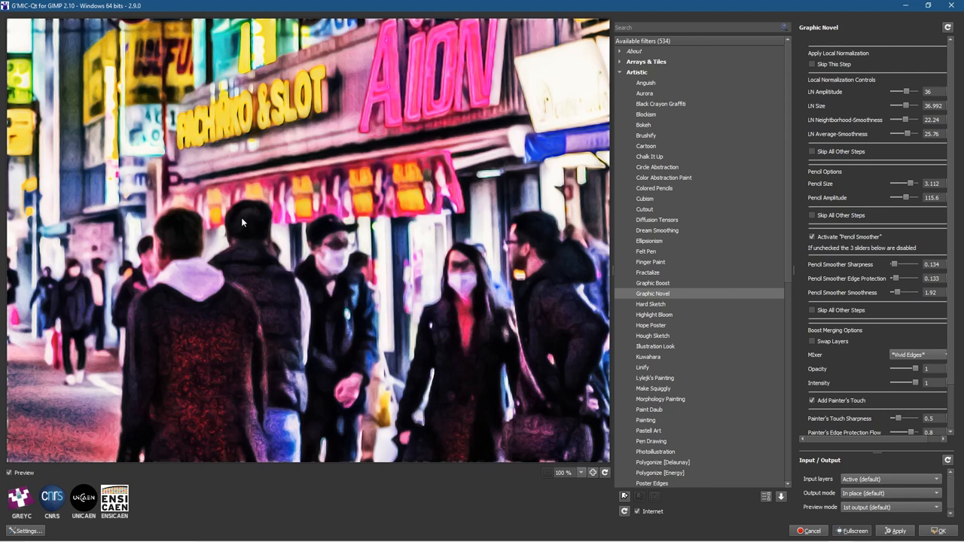
{"action": "mouse_move", "coordinate": [194, 311]}
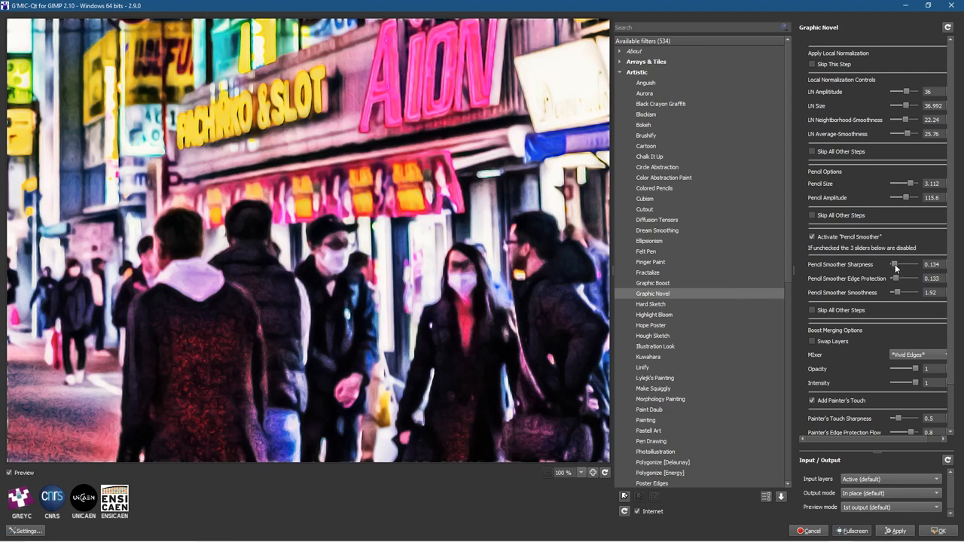
Raise Pencil Smoother Sharpness to about 1.33 and Smoothness to about 5.3.
{"action": "left_click_drag", "start_coordinate": [894, 265], "coordinate": [906, 265]}
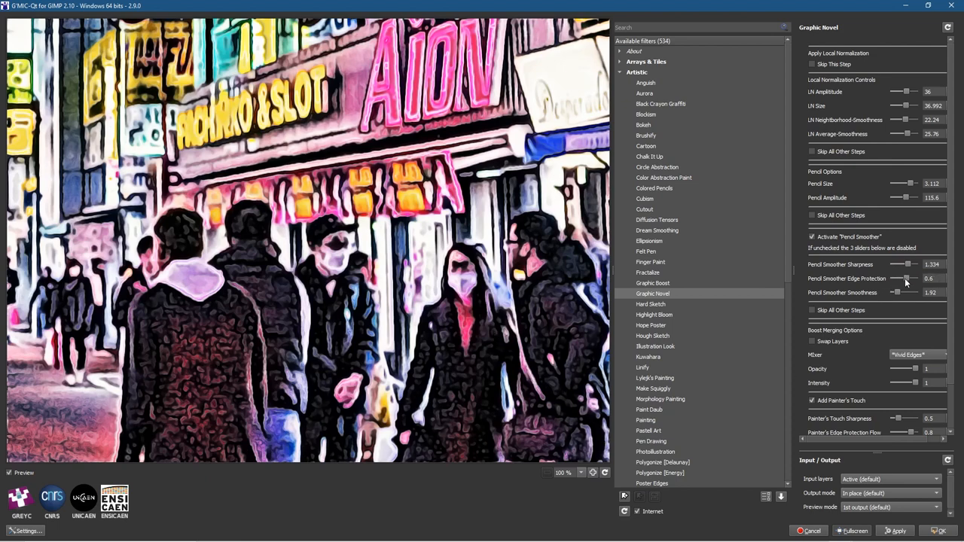
{"action": "mouse_move", "coordinate": [896, 293]}
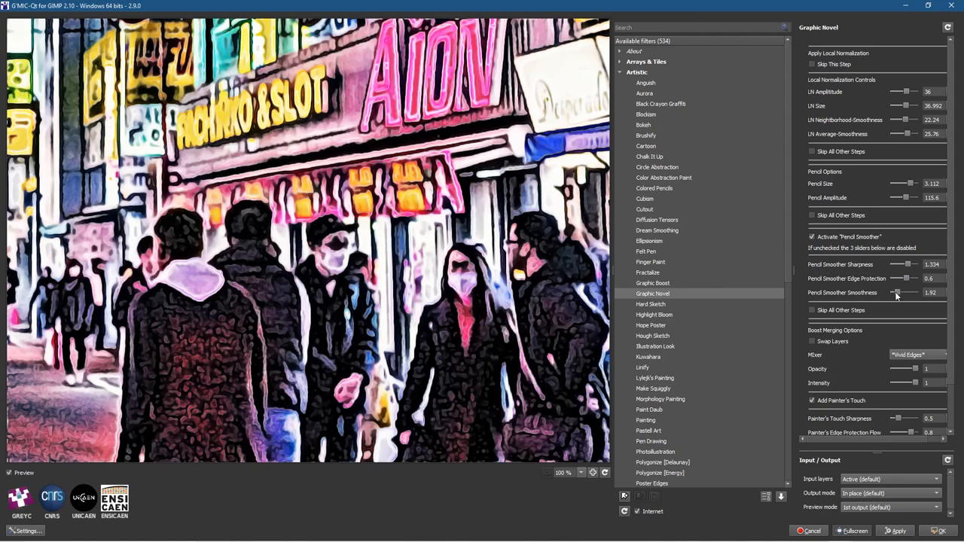
{"action": "left_click_drag", "start_coordinate": [894, 293], "coordinate": [910, 293]}
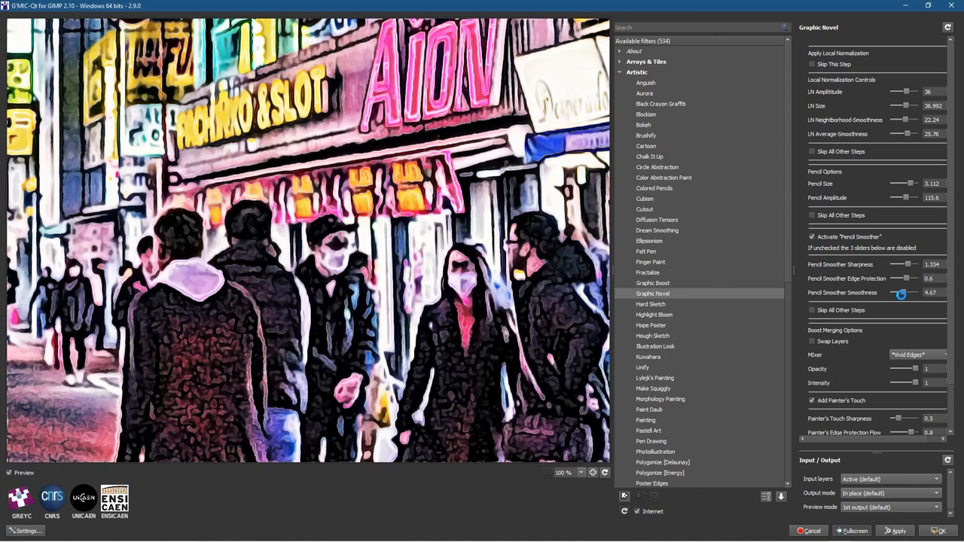
{"action": "left_click_drag", "start_coordinate": [901, 293], "coordinate": [905, 293]}
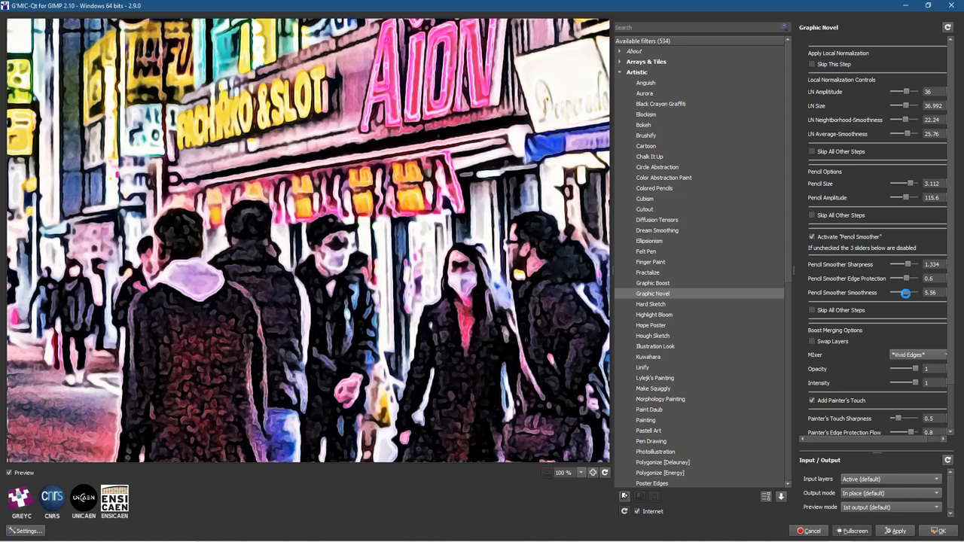
{"action": "left_click_drag", "start_coordinate": [905, 292], "coordinate": [900, 292]}
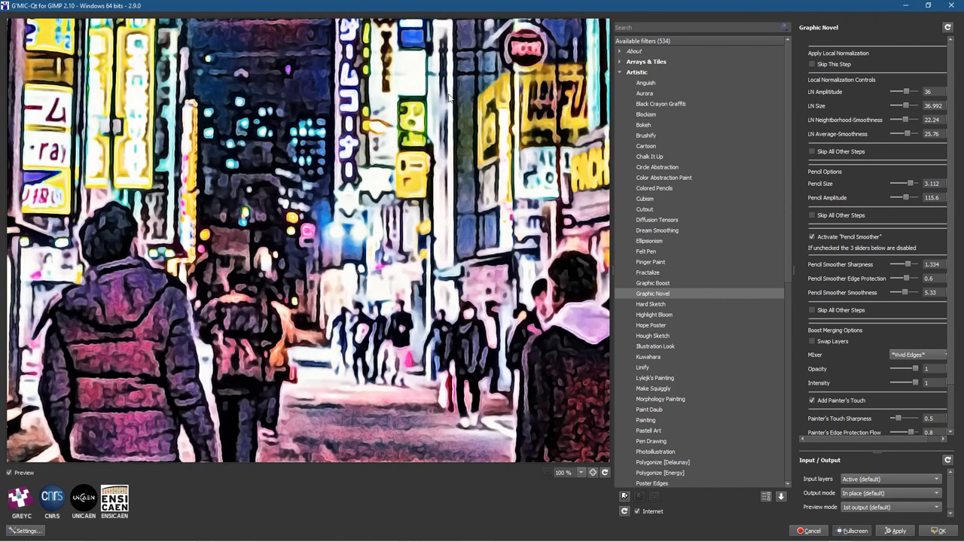
{"action": "mouse_move", "coordinate": [467, 441]}
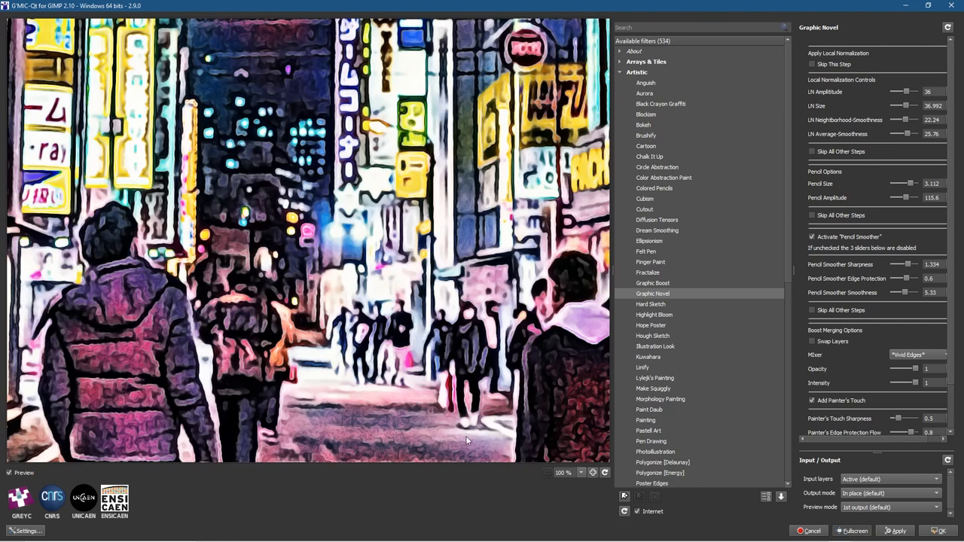
{"action": "mouse_move", "coordinate": [244, 128]}
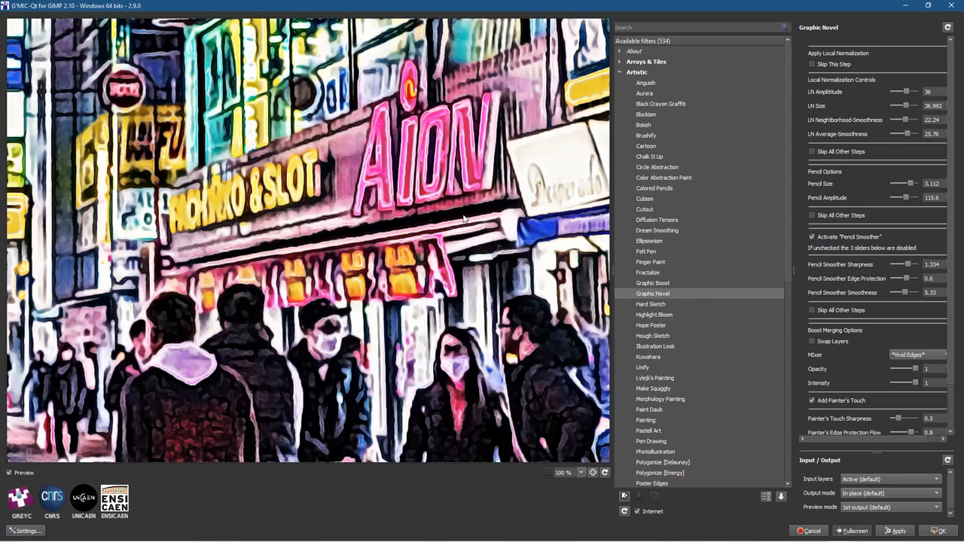
{"action": "left_click_drag", "start_coordinate": [917, 183], "coordinate": [908, 183]}
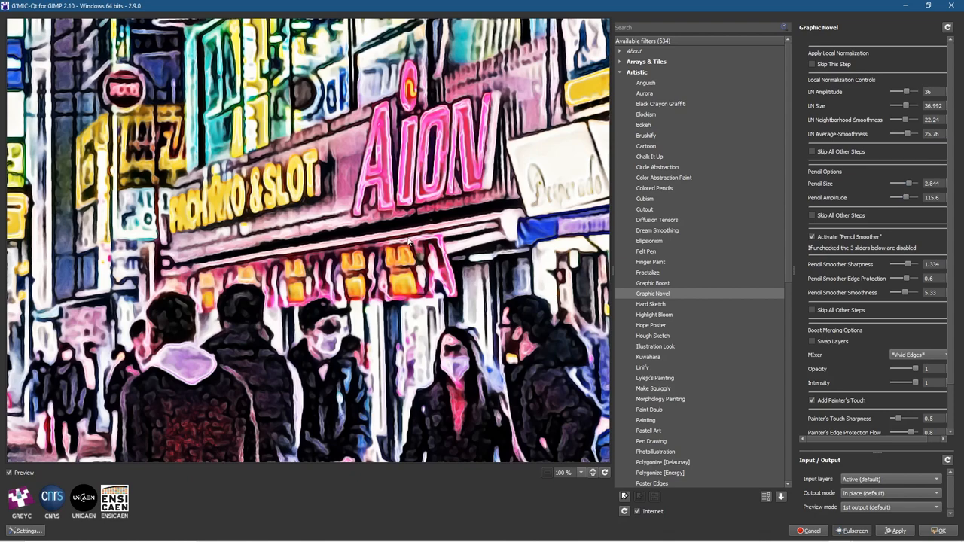
{"action": "scroll", "scroll_direction": "down", "scroll_amount": 3}
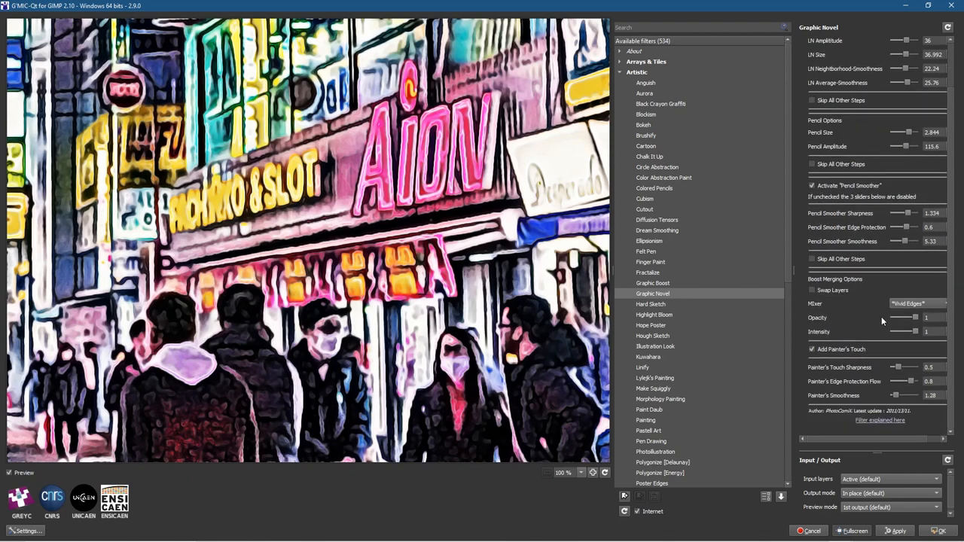
{"action": "left_click", "coordinate": [917, 304]}
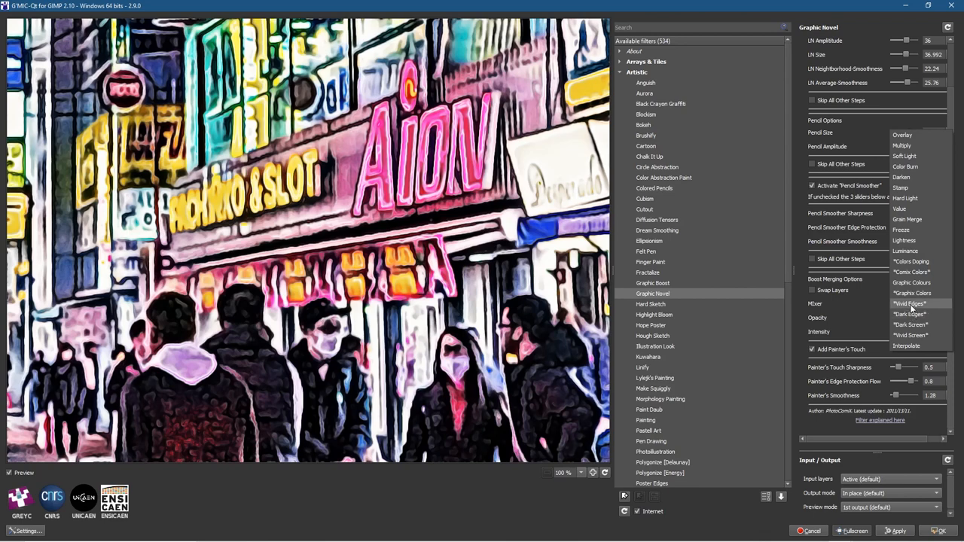
{"action": "left_click", "coordinate": [911, 282]}
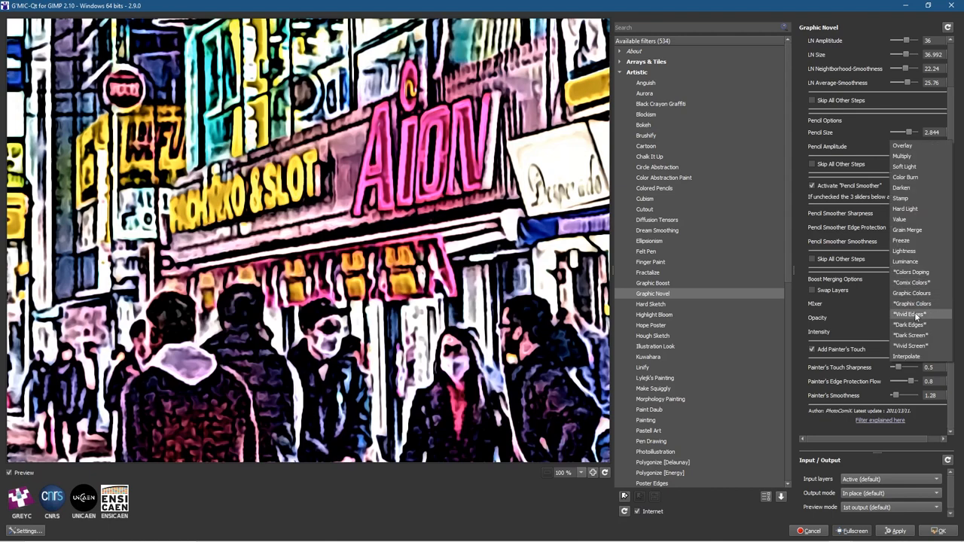
{"action": "mouse_move", "coordinate": [909, 325]}
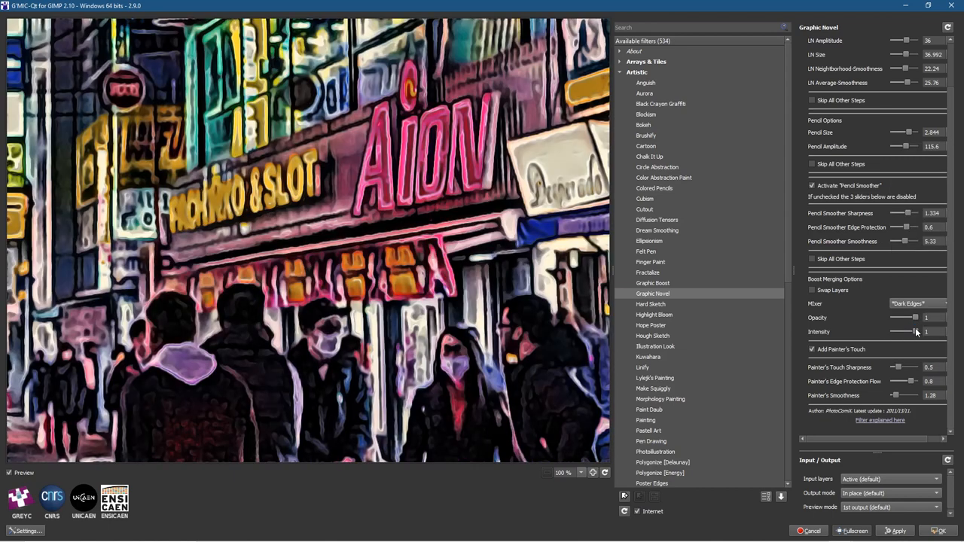
{"action": "left_click", "coordinate": [915, 304]}
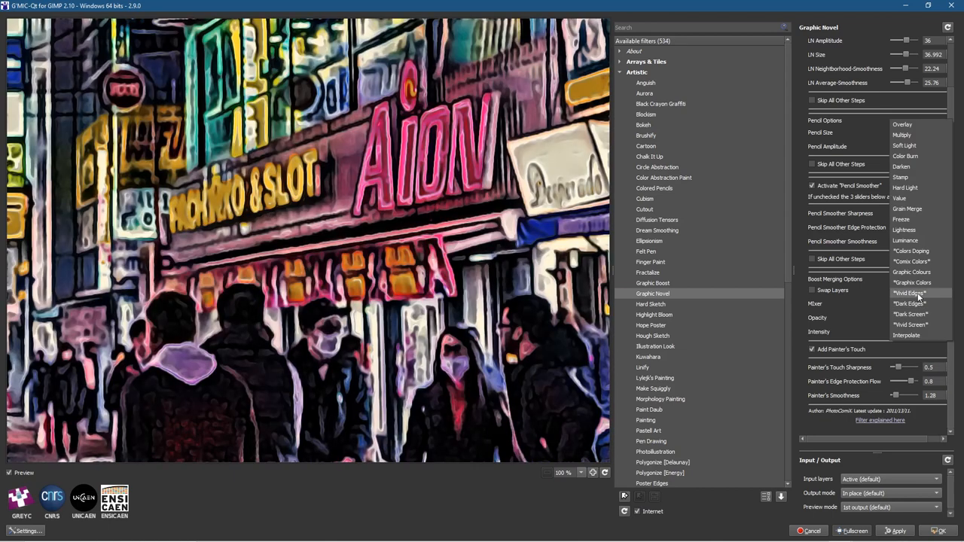
{"action": "left_click", "coordinate": [908, 292]}
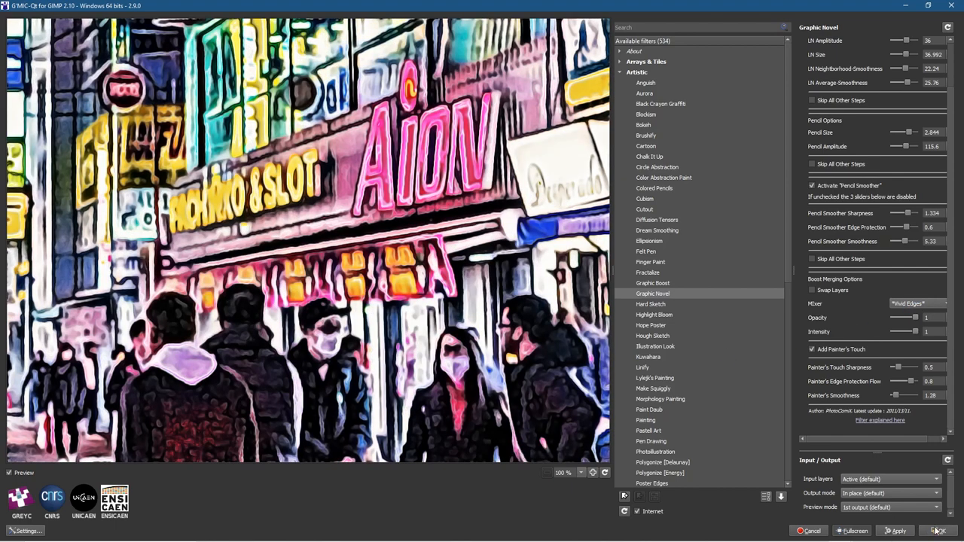
Apply the Graphic Novel filter with Vivid Edges to the full photo.
{"action": "left_click", "coordinate": [940, 531]}
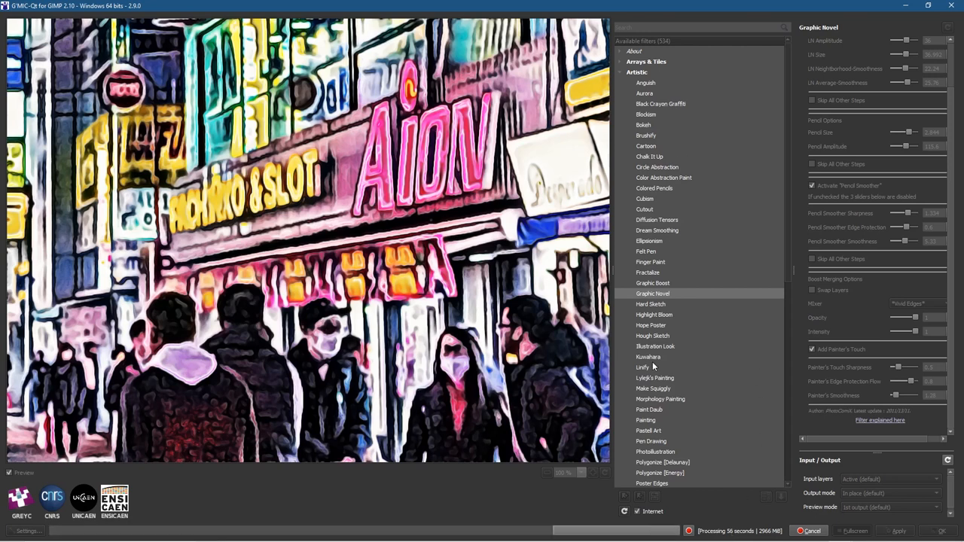
{"action": "mouse_move", "coordinate": [654, 157]}
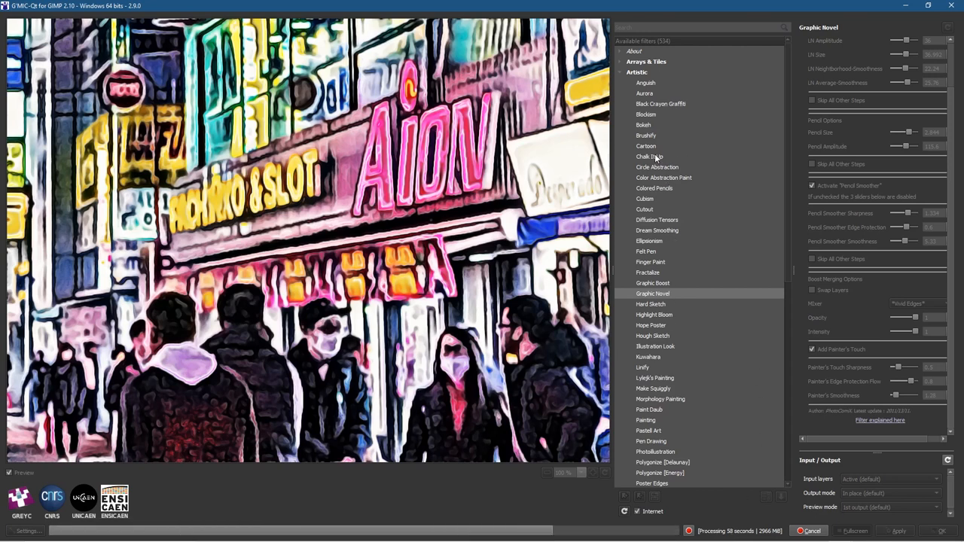
{"action": "mouse_move", "coordinate": [703, 309]}
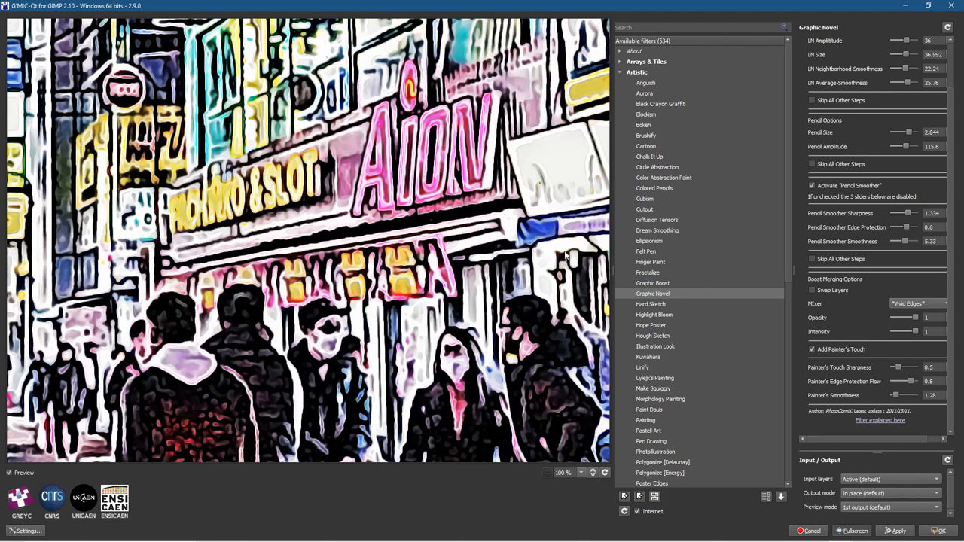
{"action": "mouse_move", "coordinate": [522, 397]}
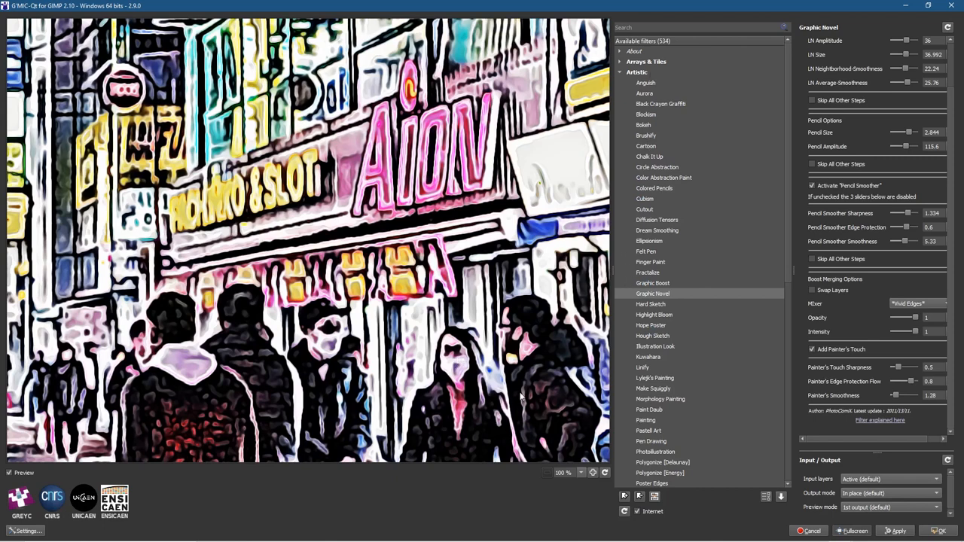
{"action": "mouse_move", "coordinate": [665, 385]}
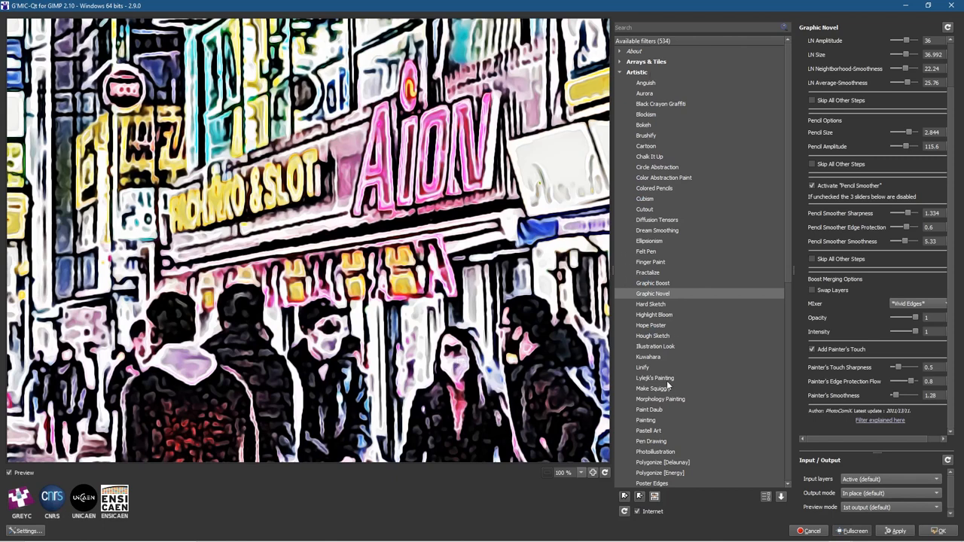
{"action": "scroll", "scroll_direction": "down", "scroll_amount": 3}
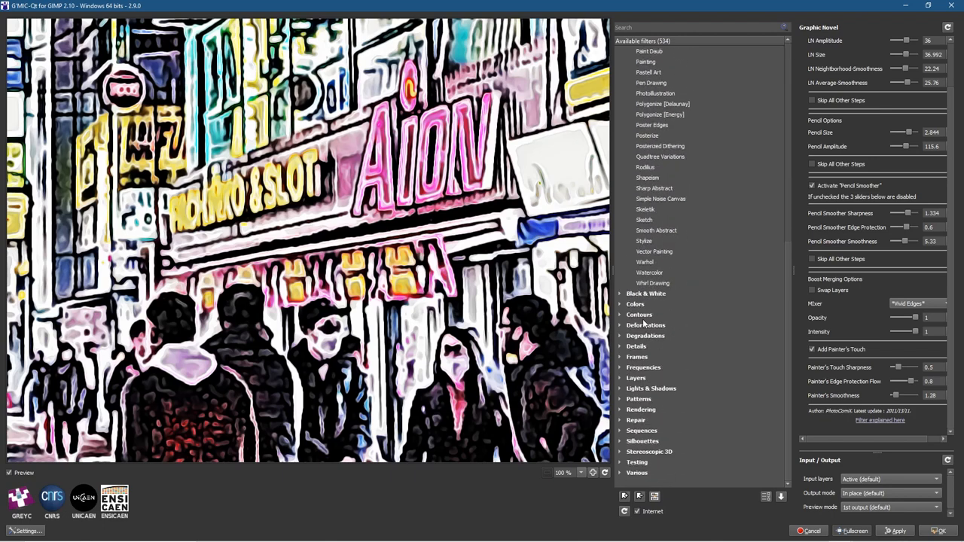
{"action": "mouse_move", "coordinate": [646, 293]}
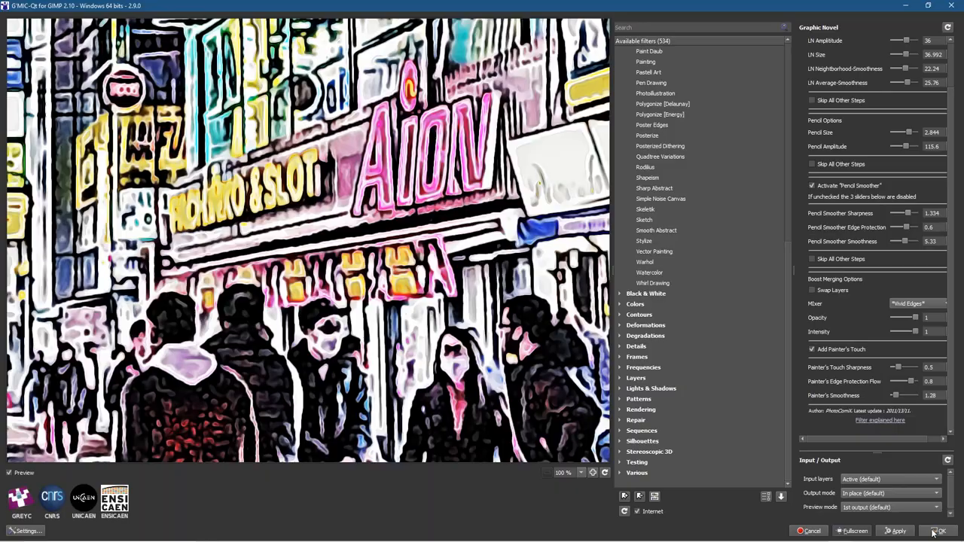
Close G'MIC-Qt with OK and inspect the stylized photo on the canvas.
{"action": "left_click", "coordinate": [941, 531]}
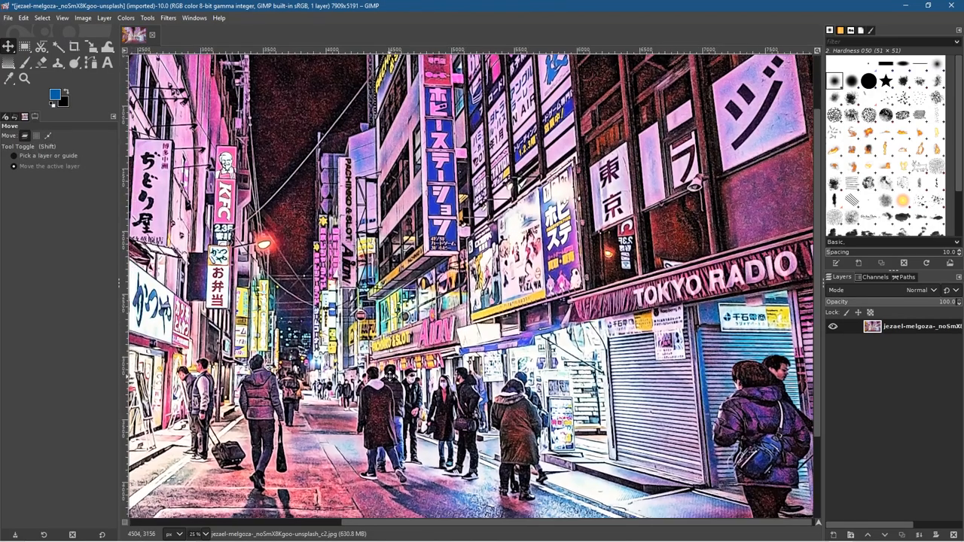
{"action": "scroll", "scroll_direction": "up", "scroll_amount": 3}
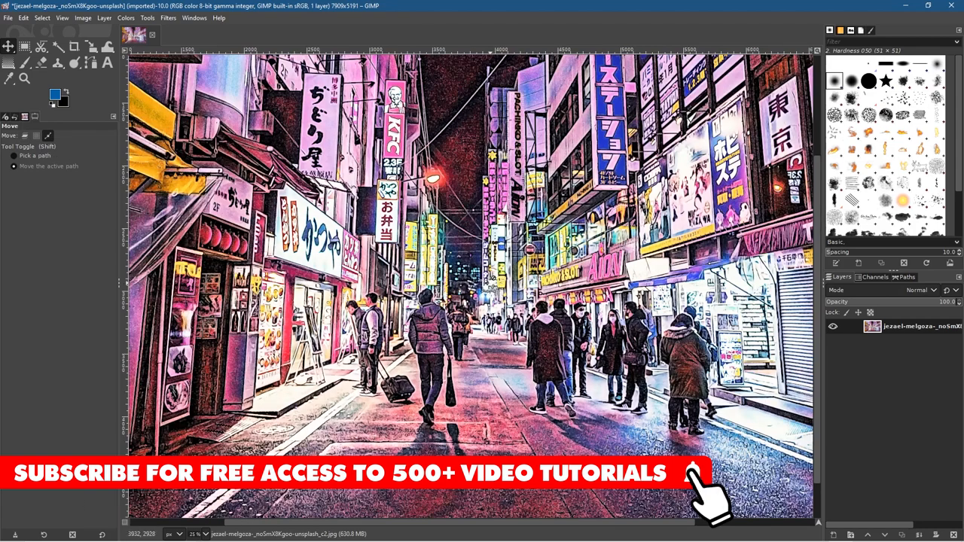
Export the image as a '-01' JPEG and confirm the export settings.
{"action": "left_click", "coordinate": [8, 17]}
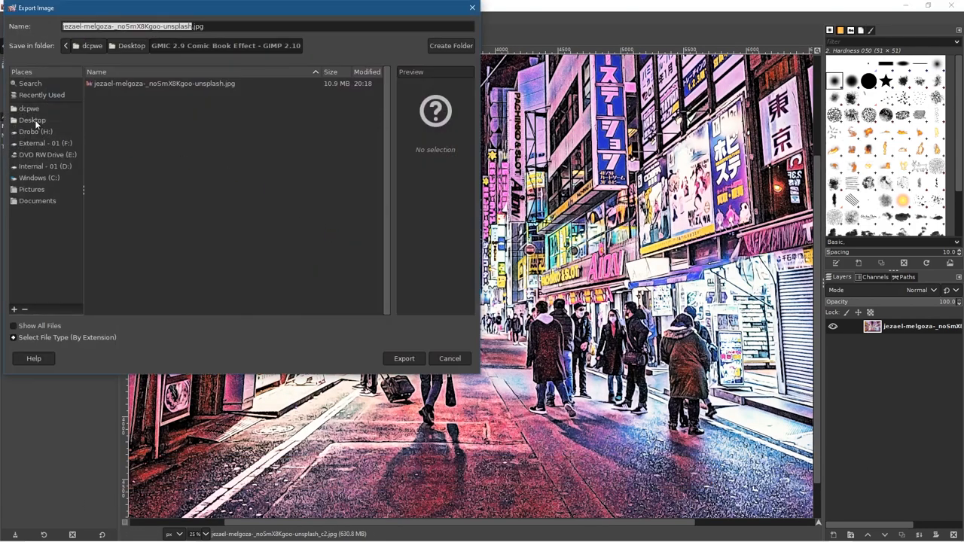
{"action": "mouse_move", "coordinate": [200, 81]}
{"action": "type", "text": "-01"}
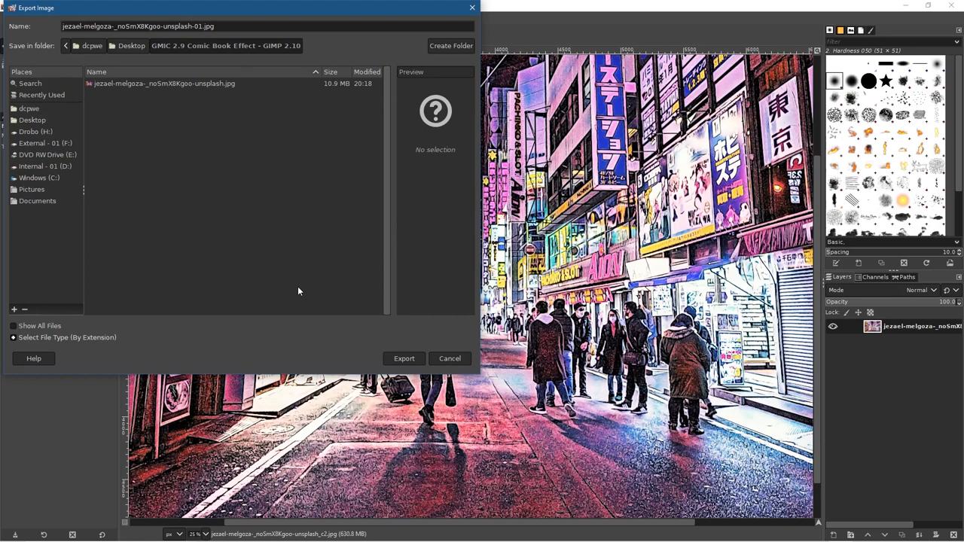
{"action": "left_click", "coordinate": [403, 358]}
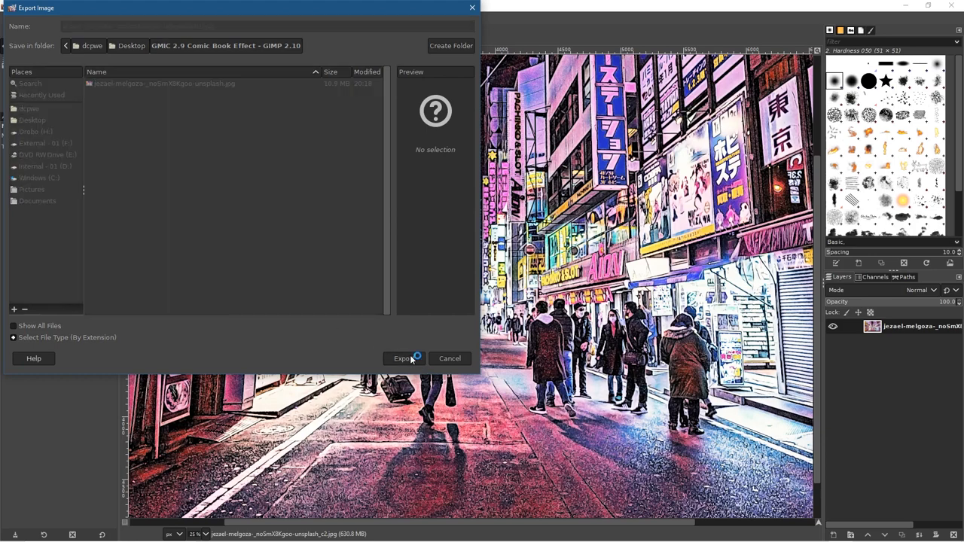
{"action": "left_click", "coordinate": [404, 358]}
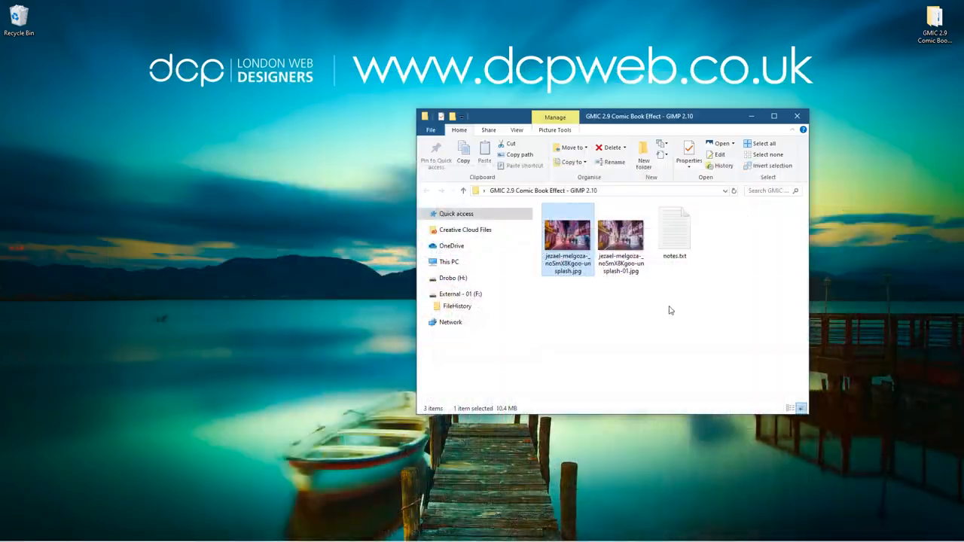
Open the original JPG and the '-01' comic copy in Photos.
{"action": "double_click", "coordinate": [567, 232]}
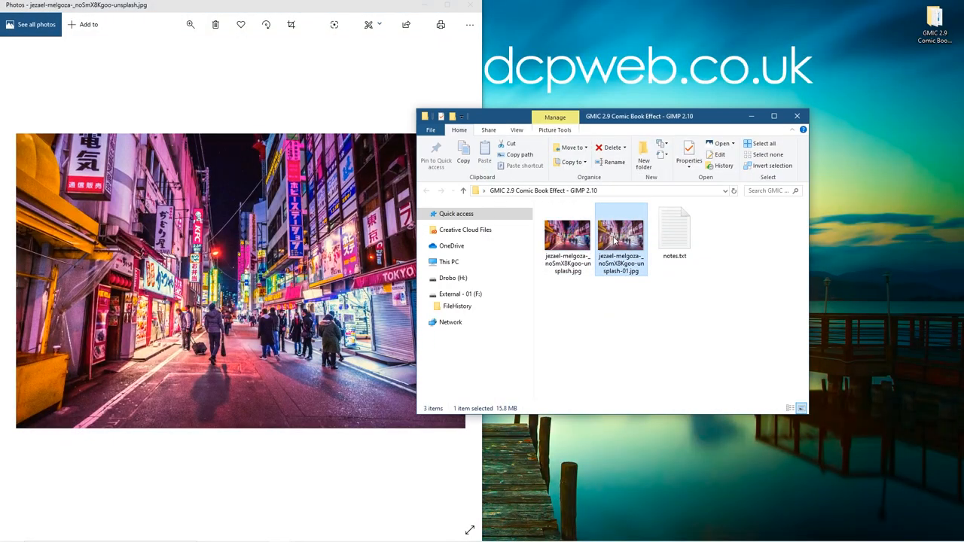
{"action": "double_click", "coordinate": [620, 233]}
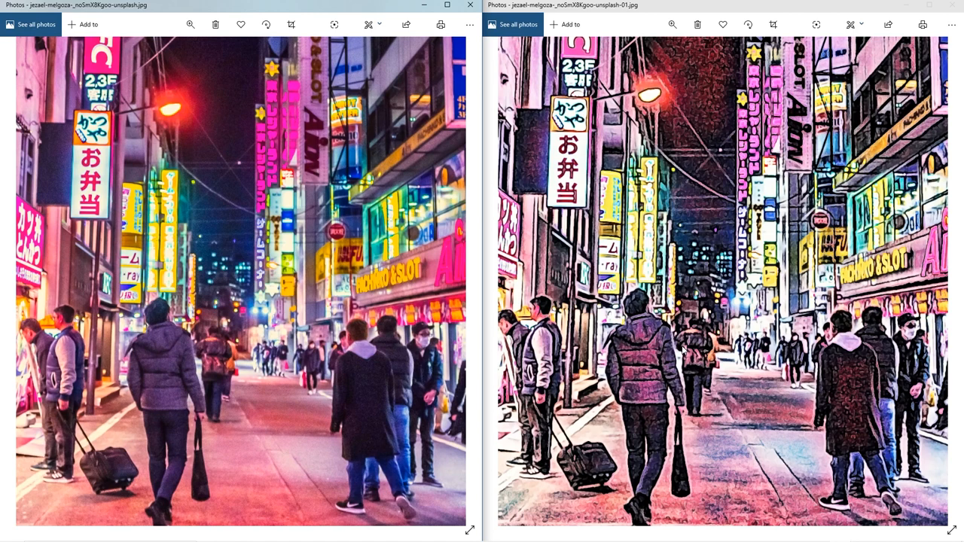
{"action": "mouse_move", "coordinate": [769, 367]}
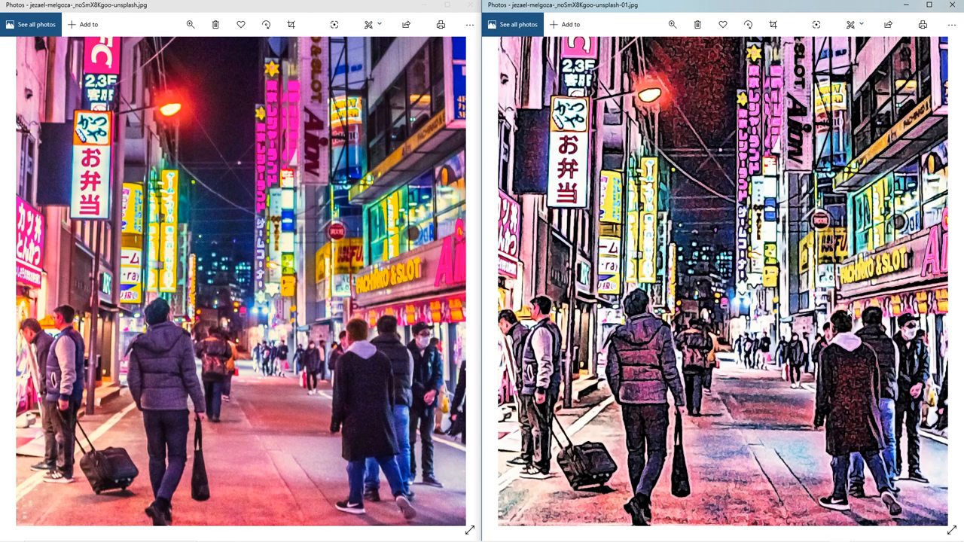
{"action": "mouse_move", "coordinate": [466, 231]}
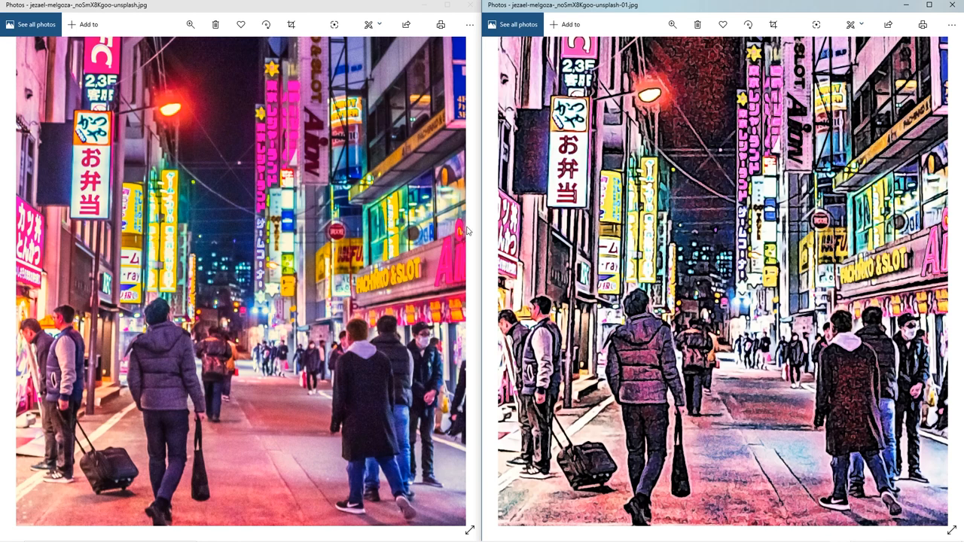
{"action": "mouse_move", "coordinate": [721, 231]}
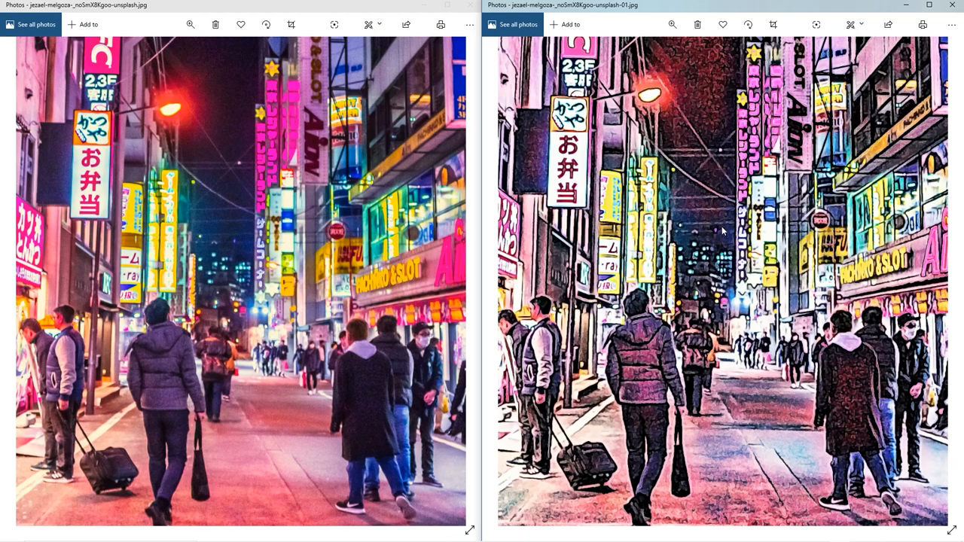